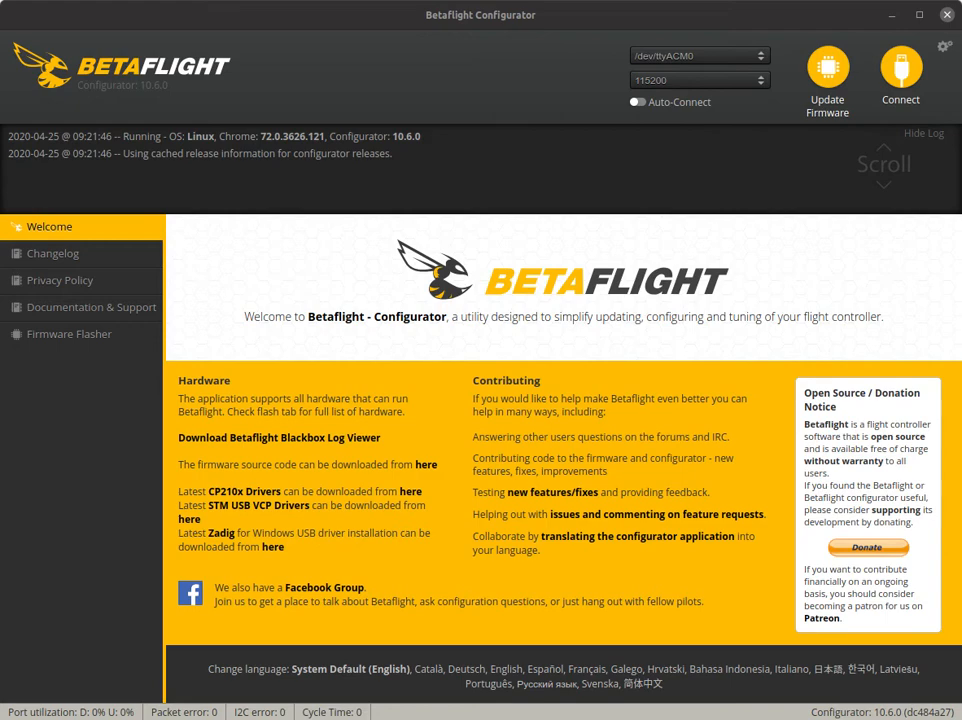
pyautogui.moveTo(827, 68)
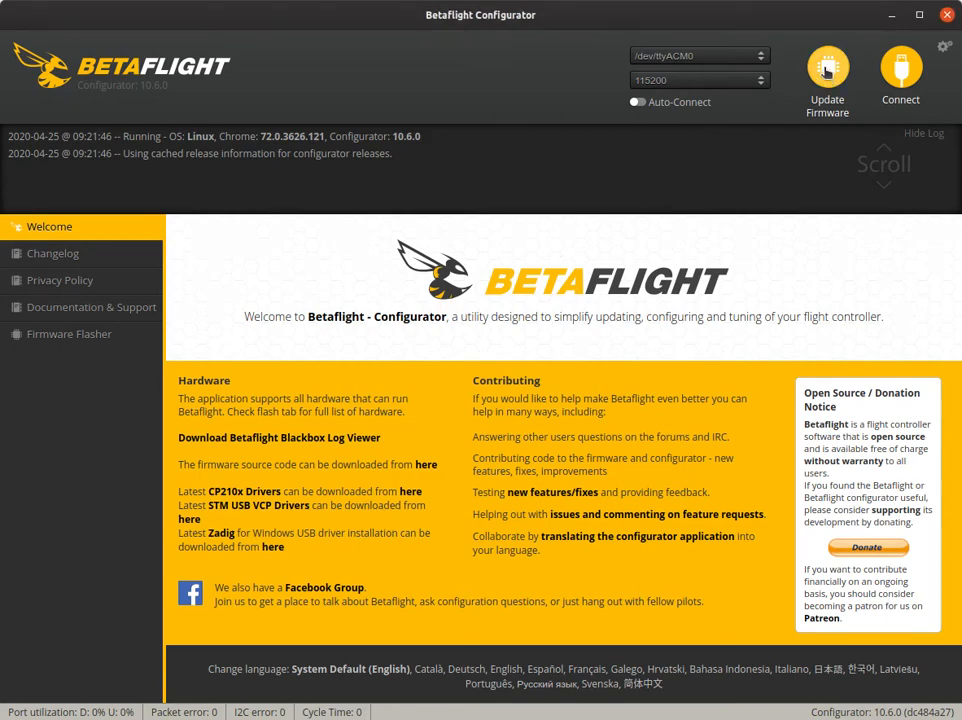
# Step: Open the Firmware Flasher tab via Update Firmware
pyautogui.click(827, 73)
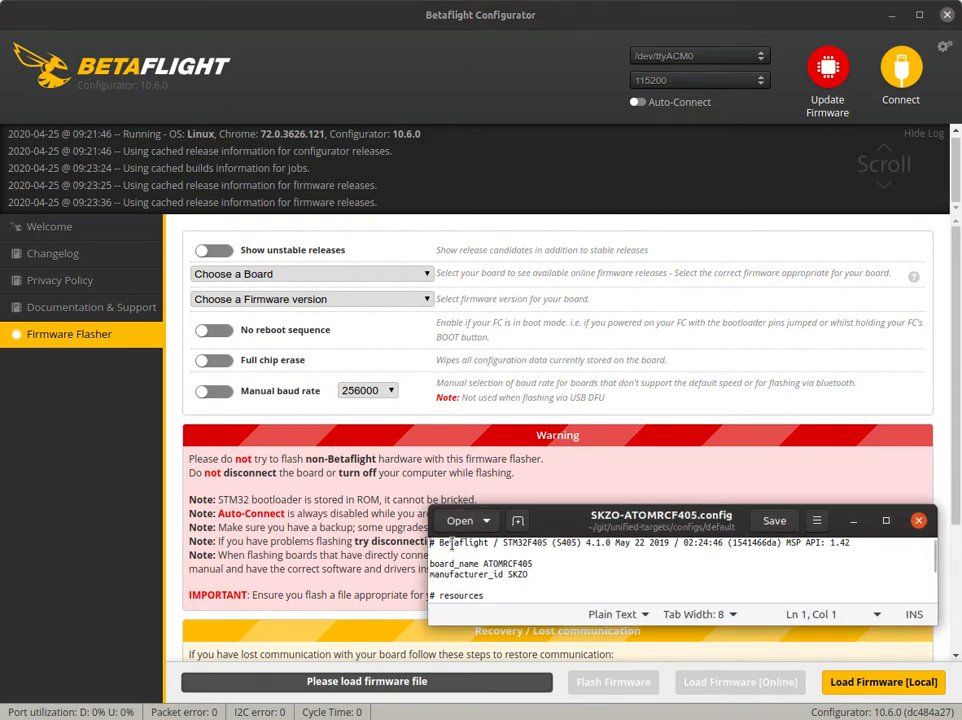
# Step: Select the processor name STM32F405 in the SKZO-ATOMRCF405.config header line
pyautogui.doubleClick(522, 542)
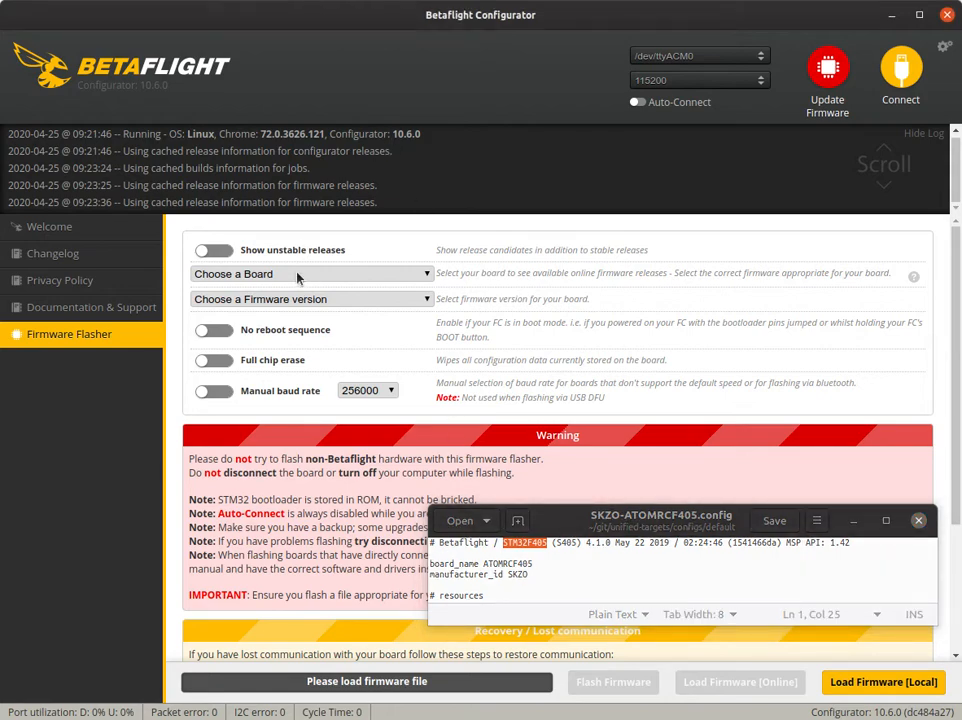
# Step: Select STM32F405 from the board list so firmware 4.1.5 loads
pyautogui.click(310, 273)
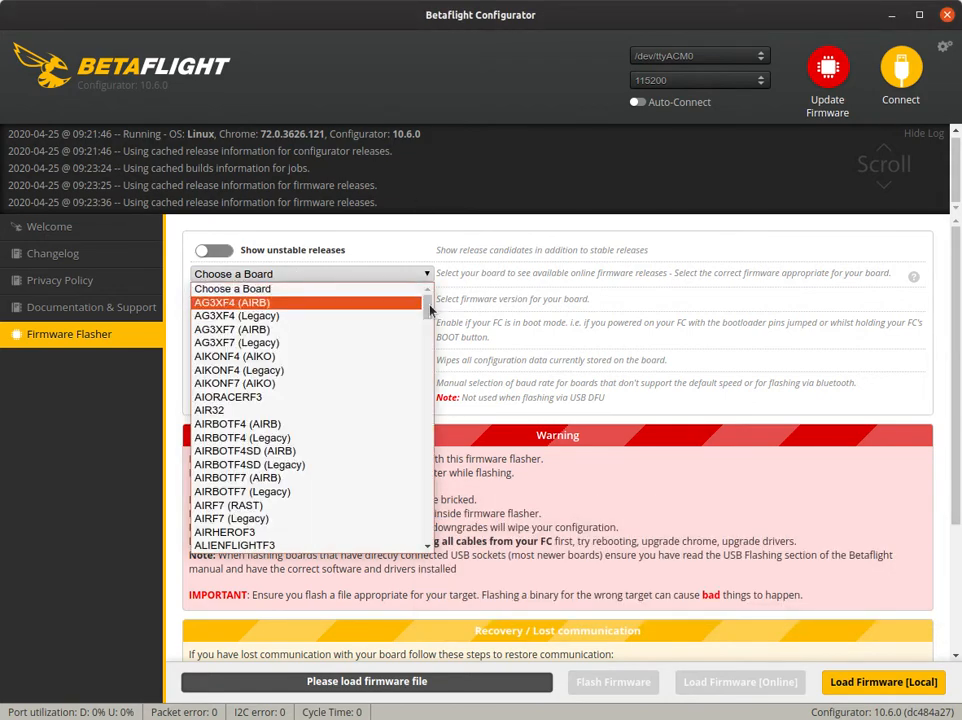
pyautogui.scroll(-3)
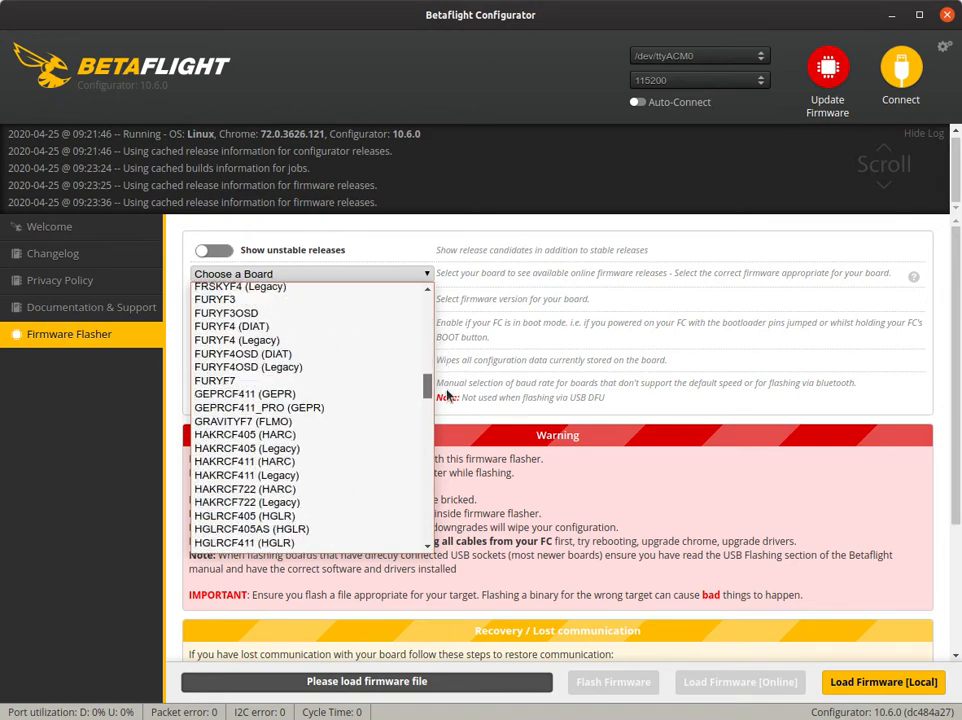
pyautogui.scroll(-3)
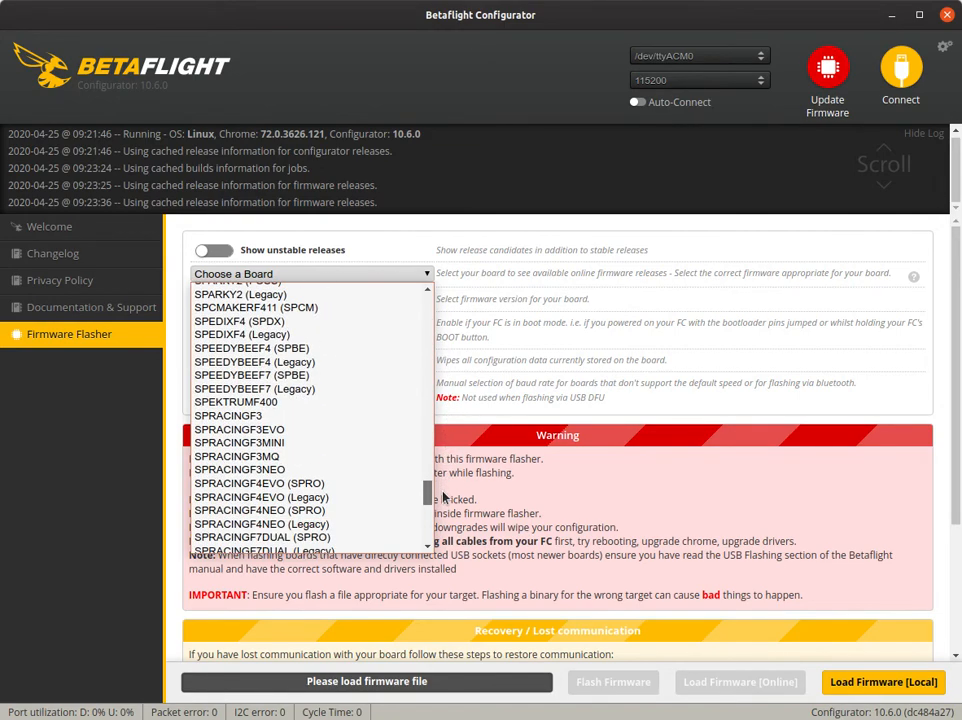
pyautogui.scroll(-3)
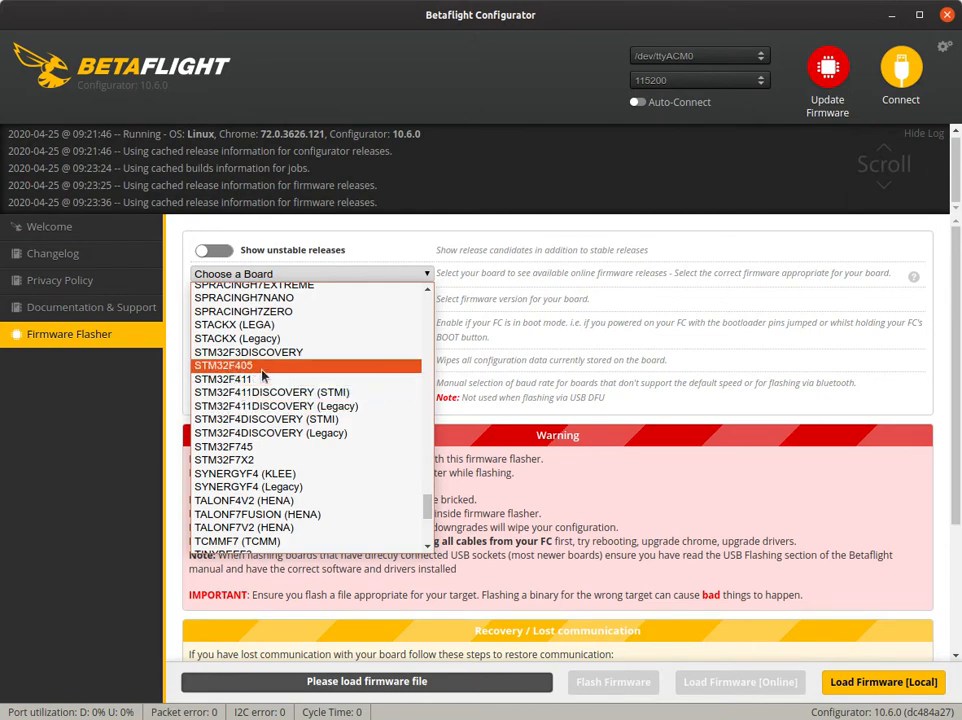
pyautogui.click(223, 364)
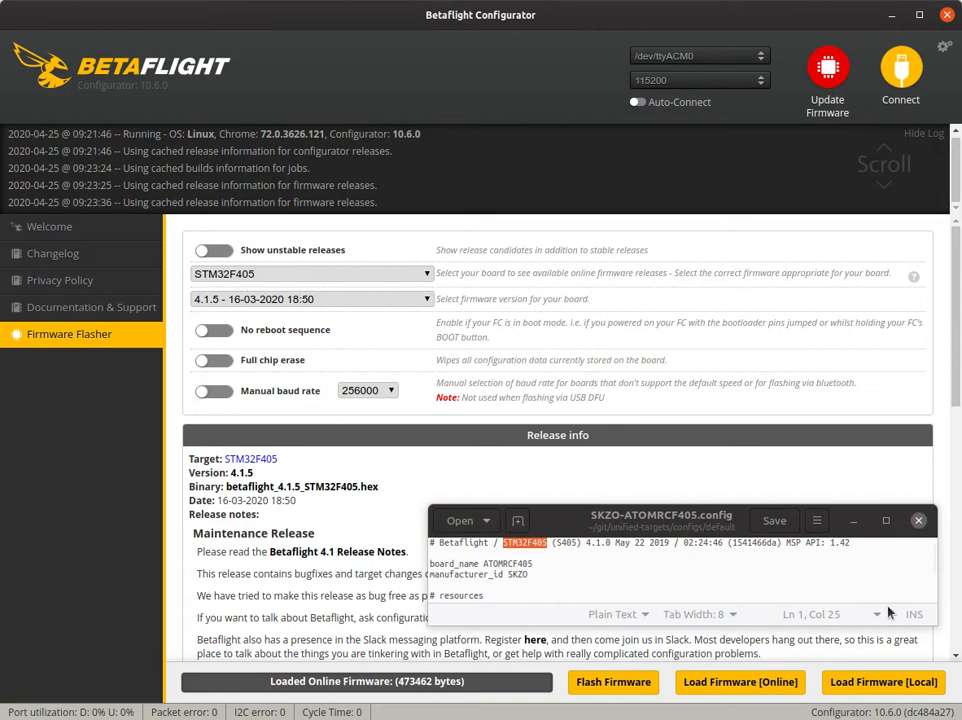
pyautogui.moveTo(797, 258)
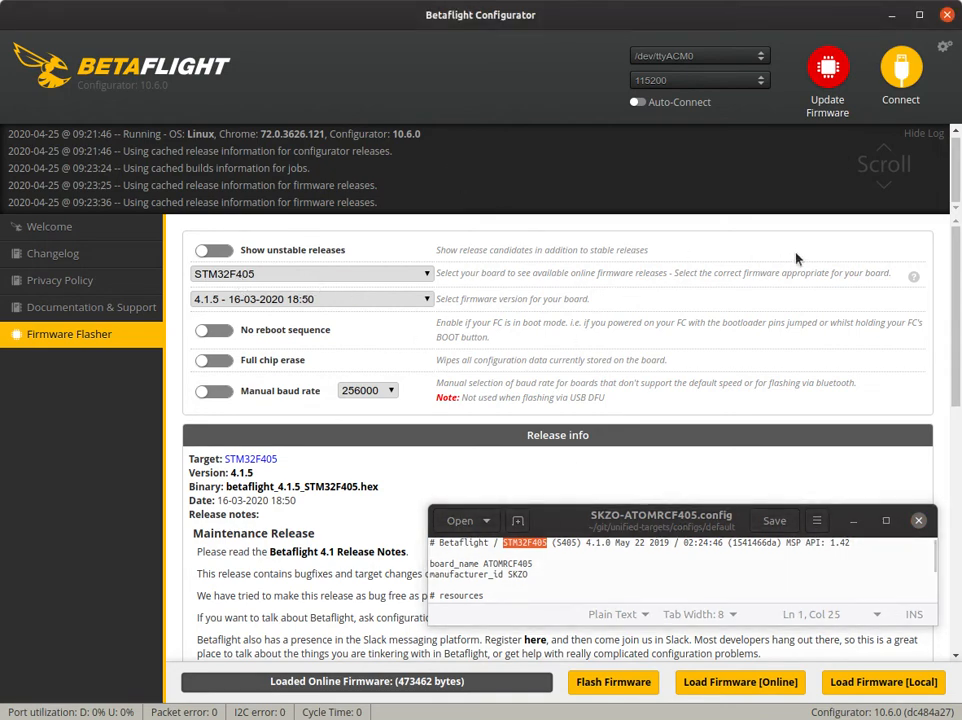
# Step: Reload the STM32F405 4.1.5 firmware online (473462 bytes) after trying Load Firmware [Local]
pyautogui.click(918, 520)
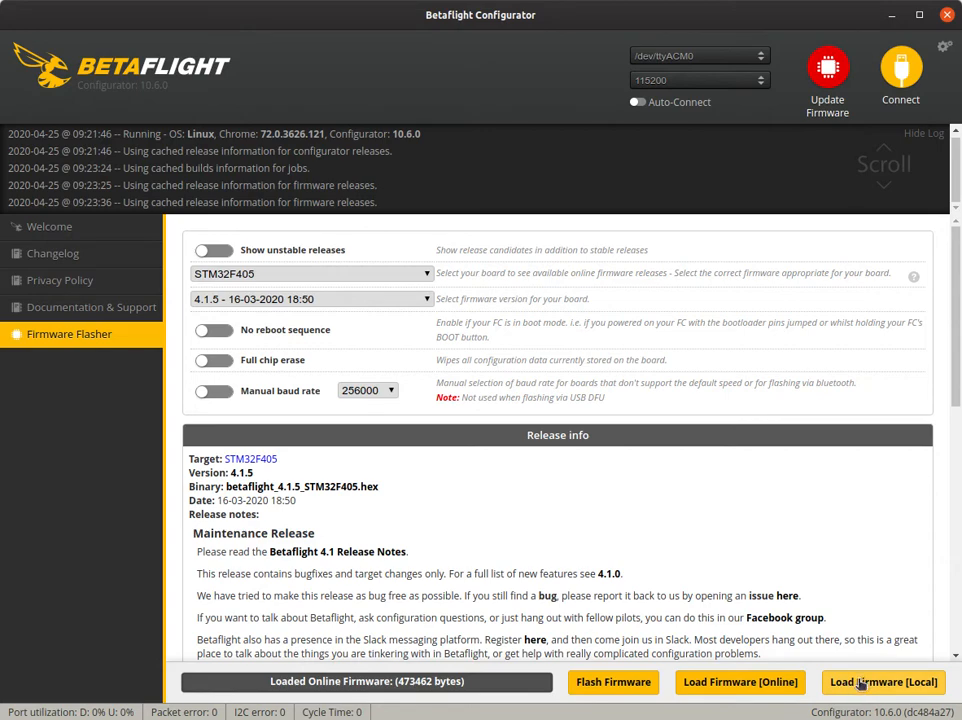
pyautogui.click(883, 681)
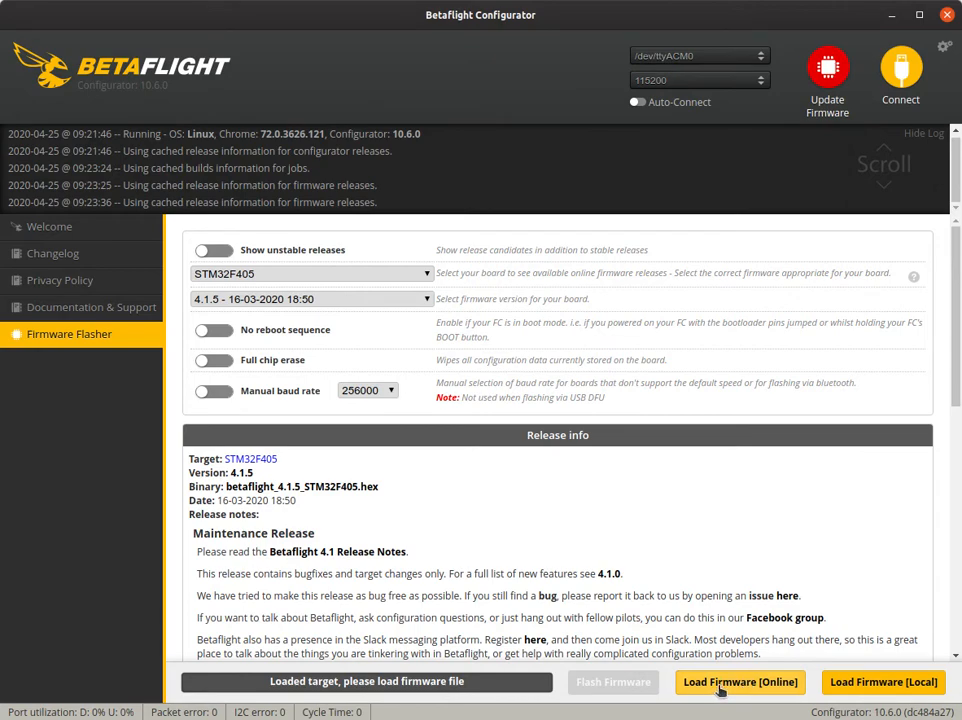
pyautogui.click(740, 682)
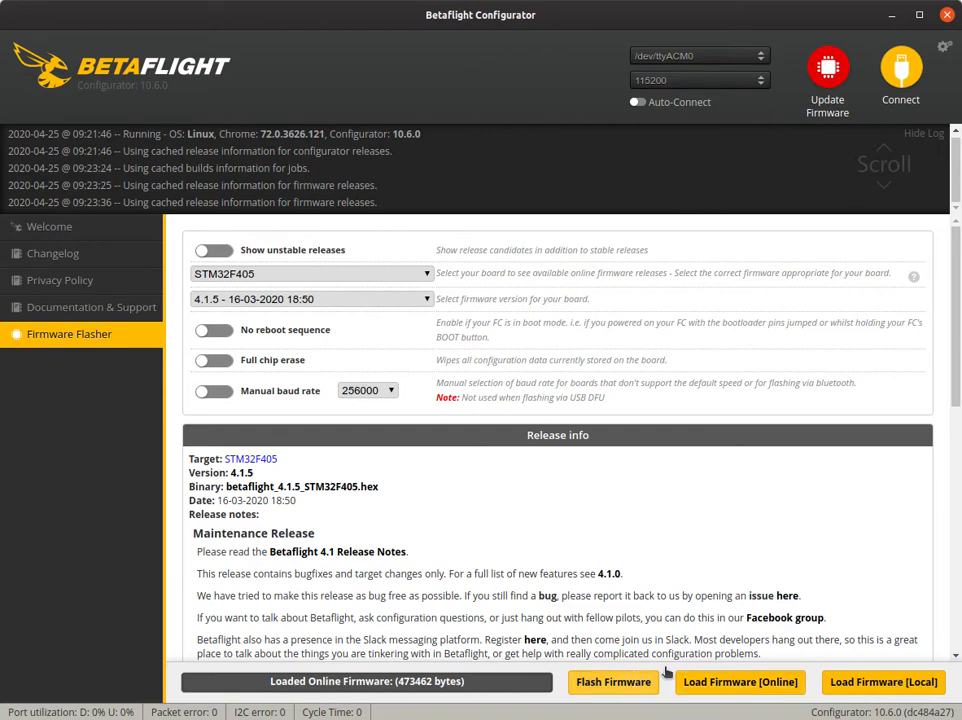
# Step: Flash the 4.1.5 STM32F405 firmware and wait for flashing to finish
pyautogui.click(612, 681)
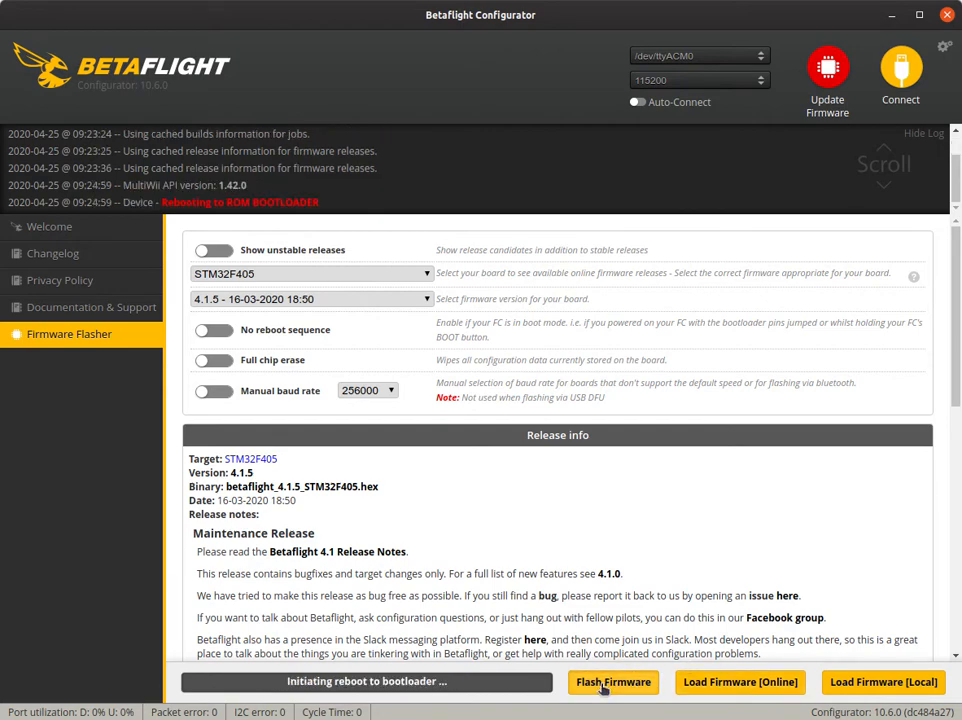
pyautogui.click(613, 681)
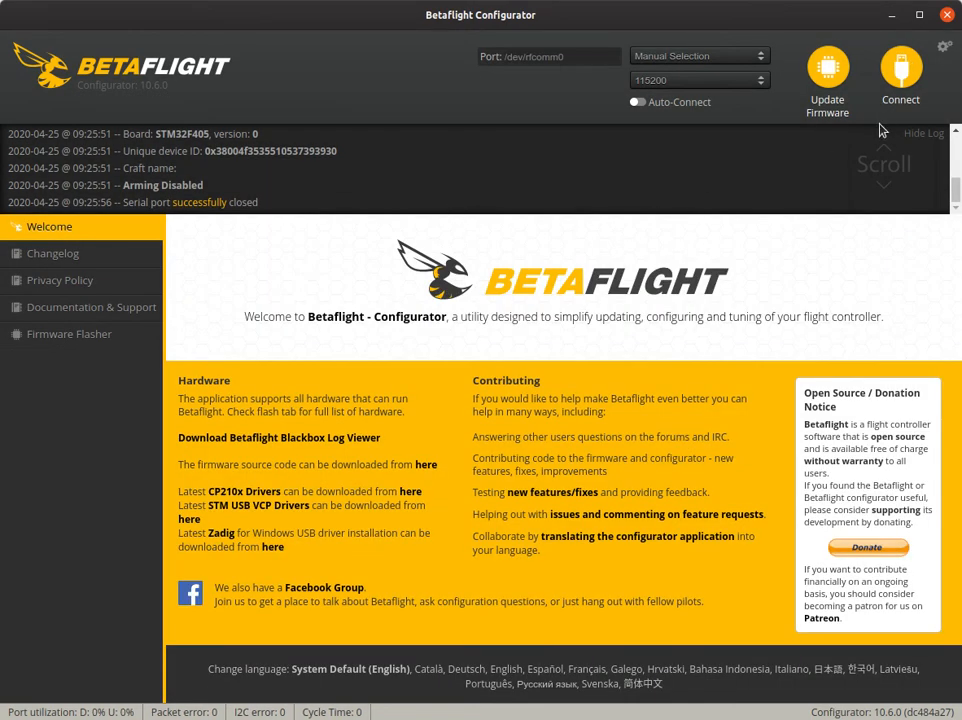
# Step: Connect on /dev/ttyACM0 to show the Setup tab with BTFL 4.1.5
pyautogui.click(699, 55)
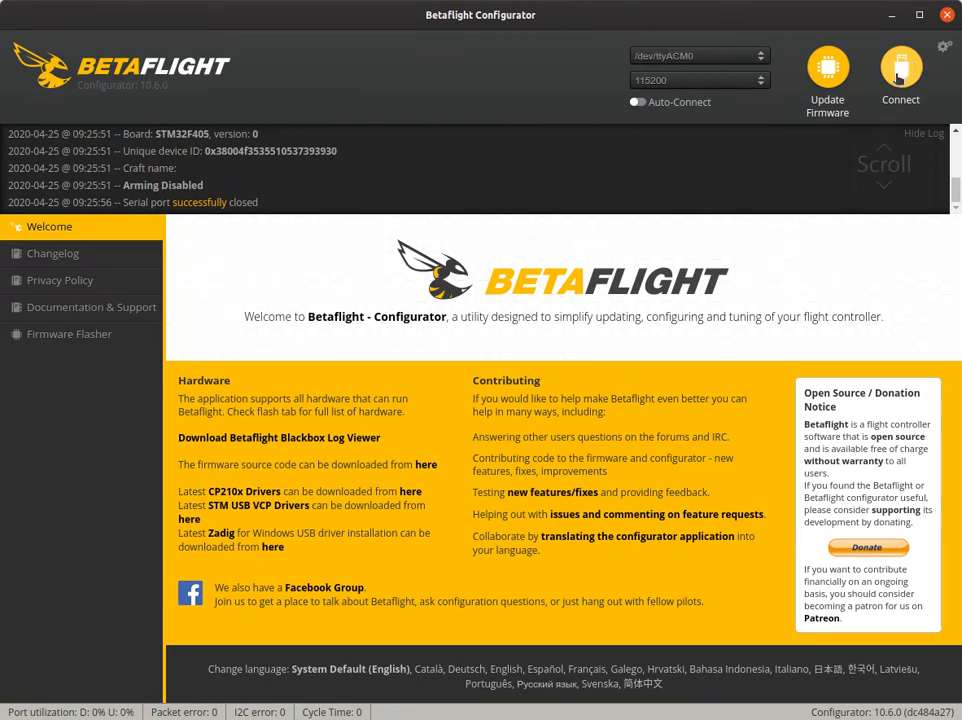
pyautogui.click(899, 72)
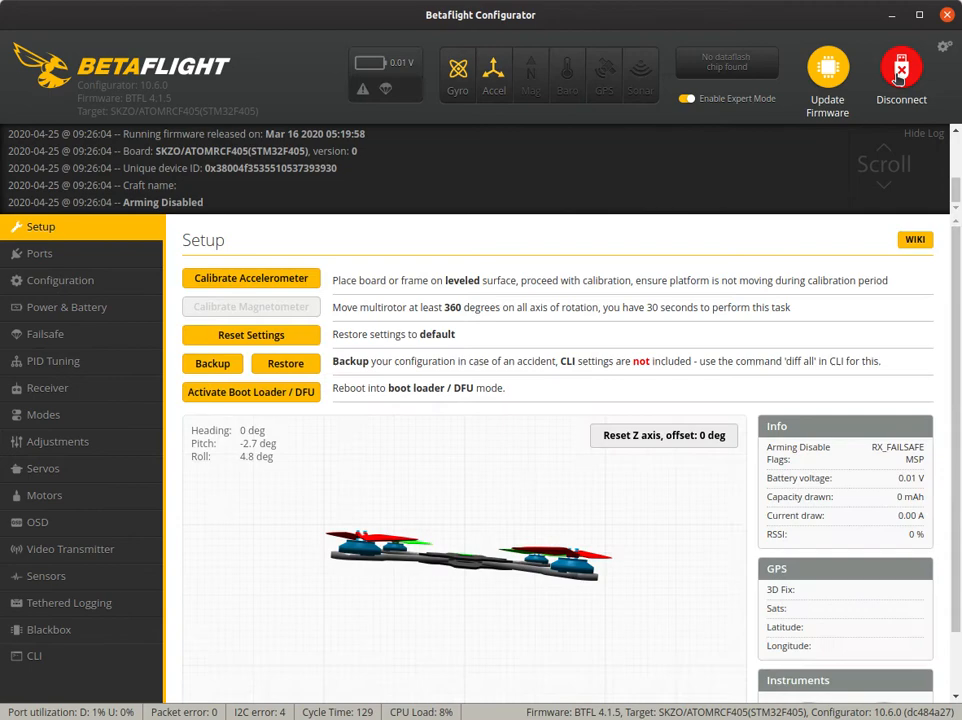
pyautogui.moveTo(265, 115)
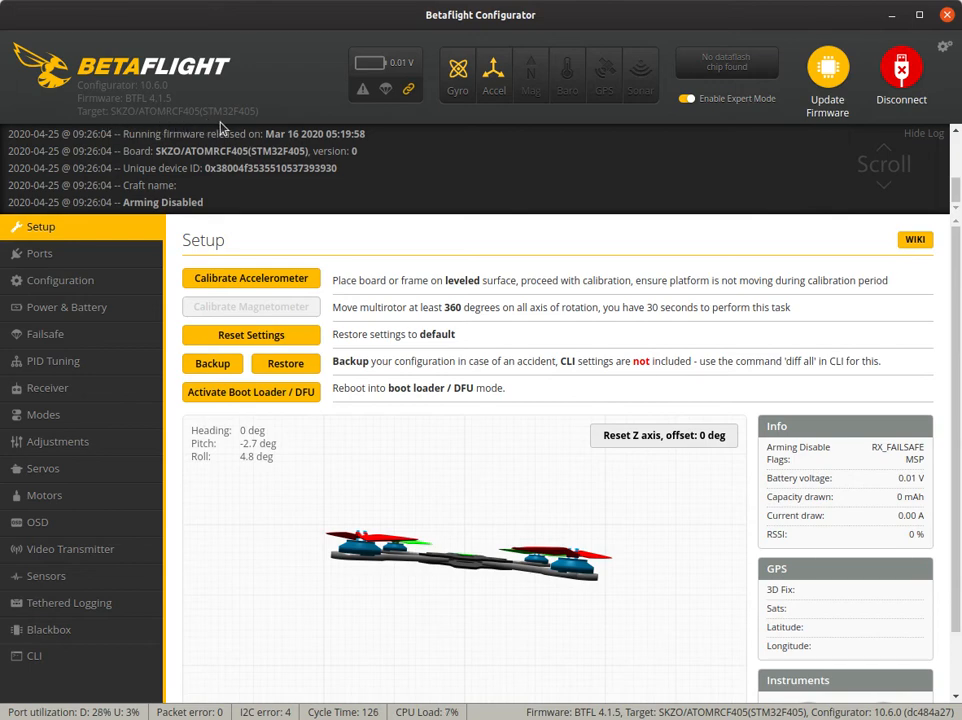
pyautogui.moveTo(217, 128)
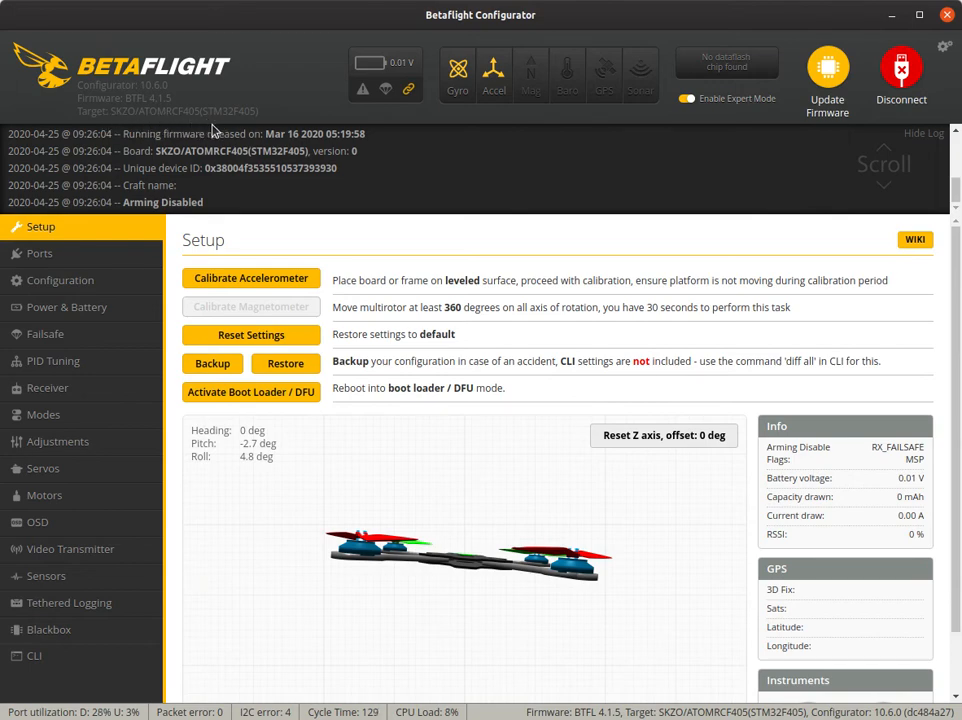
pyautogui.moveTo(90, 95)
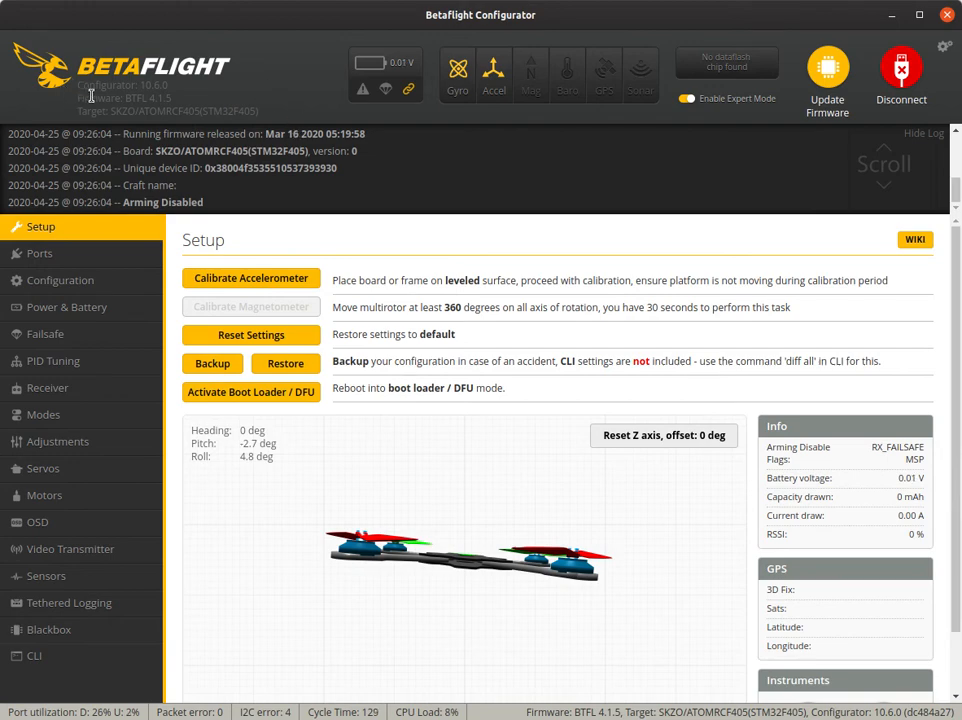
pyautogui.moveTo(220, 585)
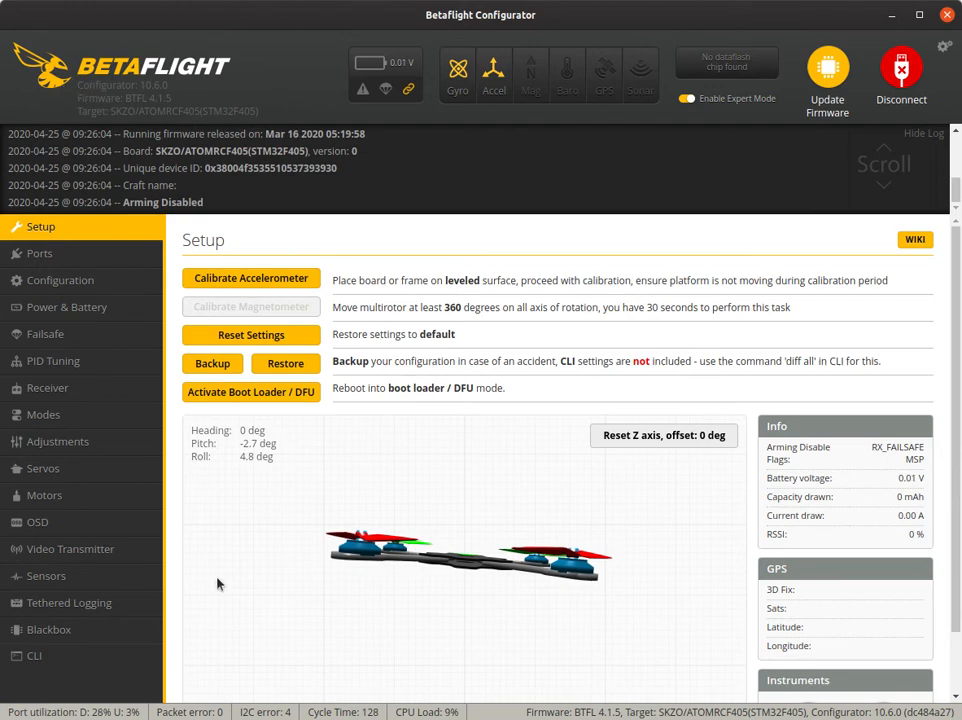